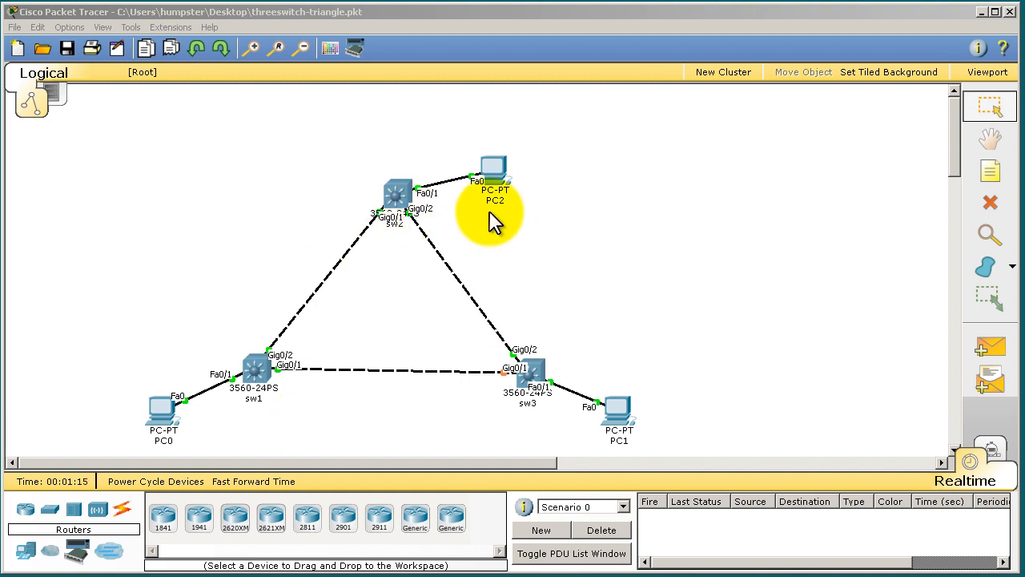
pyautogui.moveTo(777, 377)
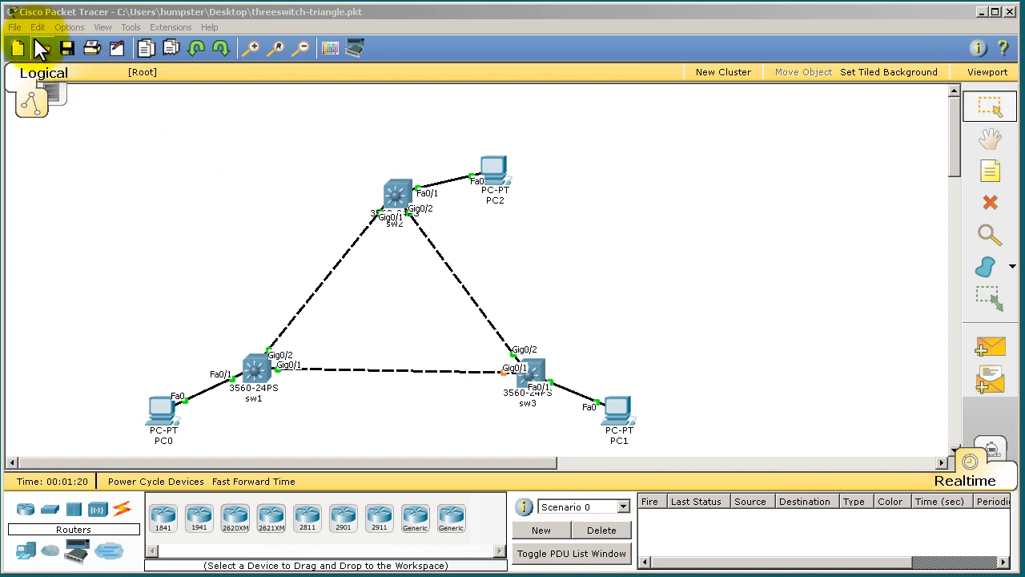
# - Show the File menu options with threeswitch-triangle.pkt open
pyautogui.click(13, 25)
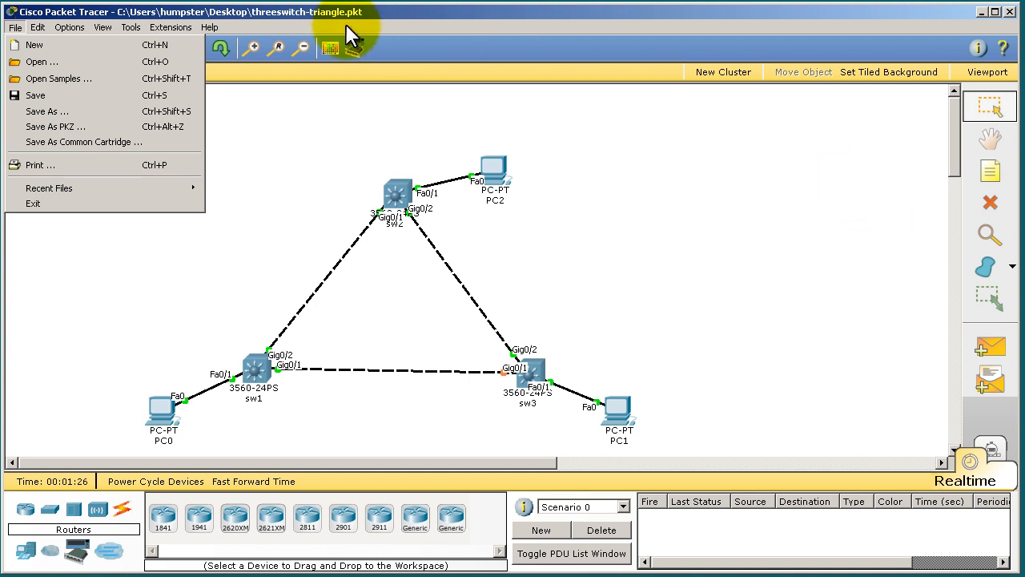
pyautogui.moveTo(288, 29)
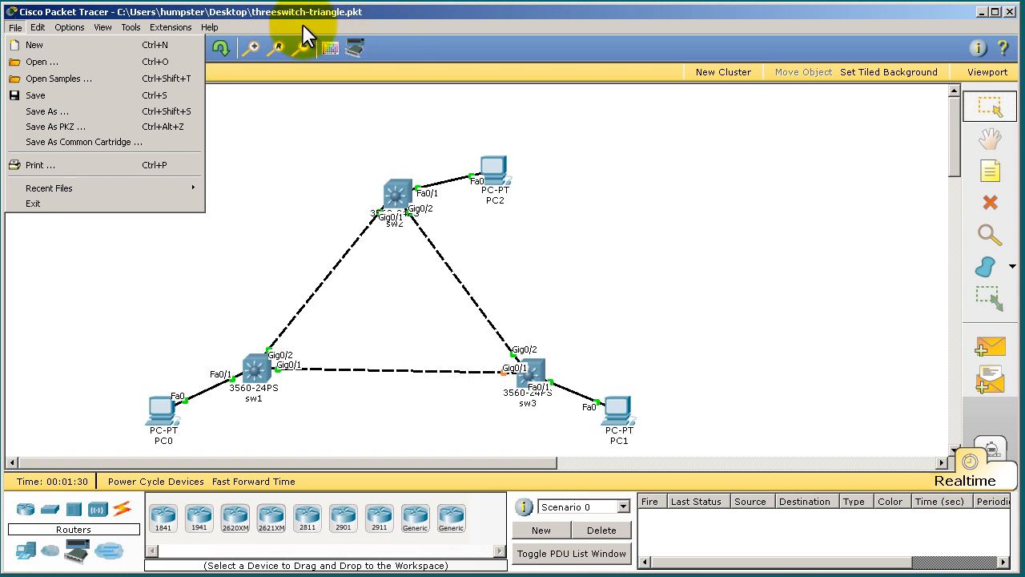
# - Hide the bottom device panel and right tool panel so the topology fills the workspace
pyautogui.click(433, 168)
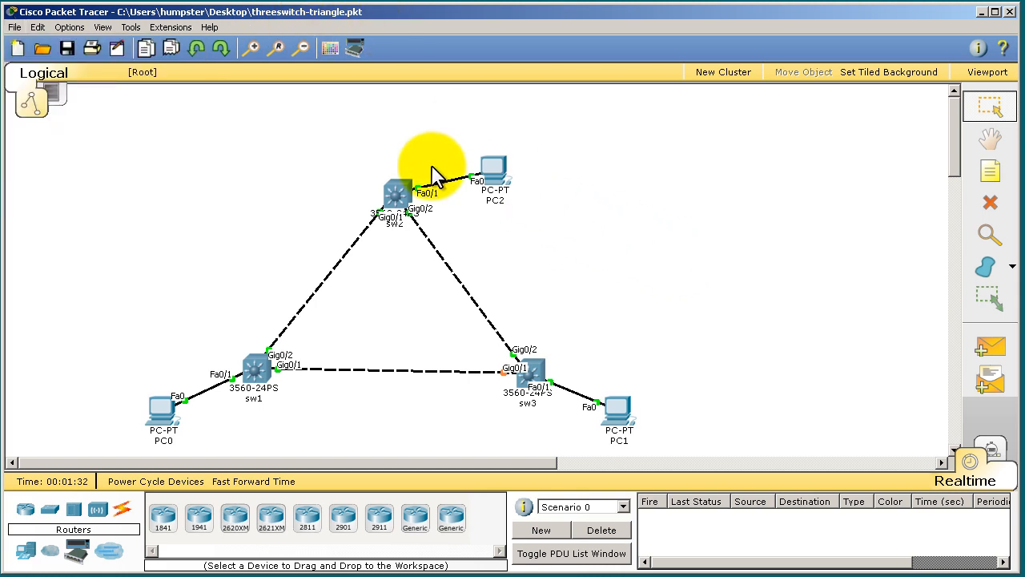
pyautogui.moveTo(961, 336)
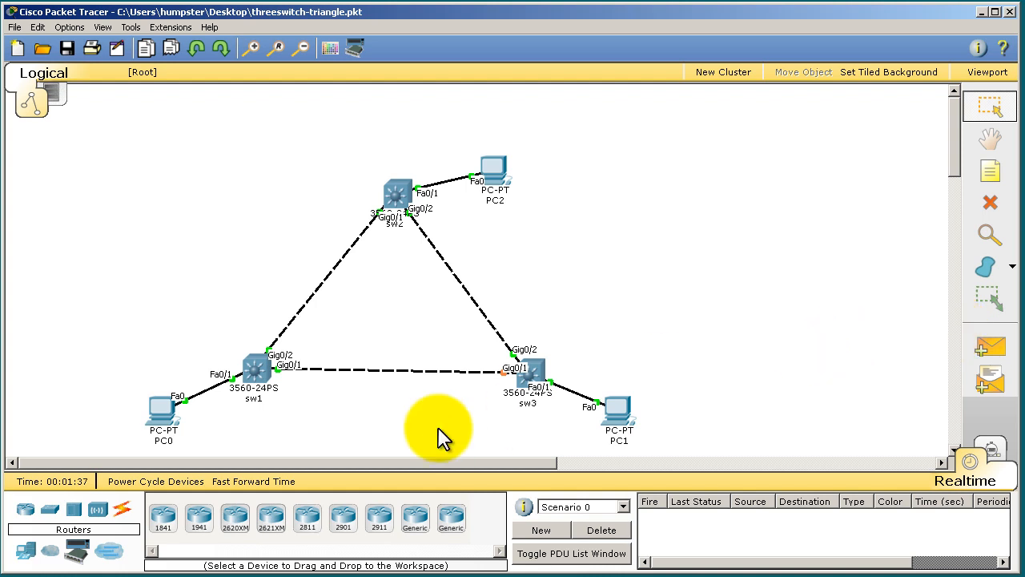
pyautogui.moveTo(997, 345)
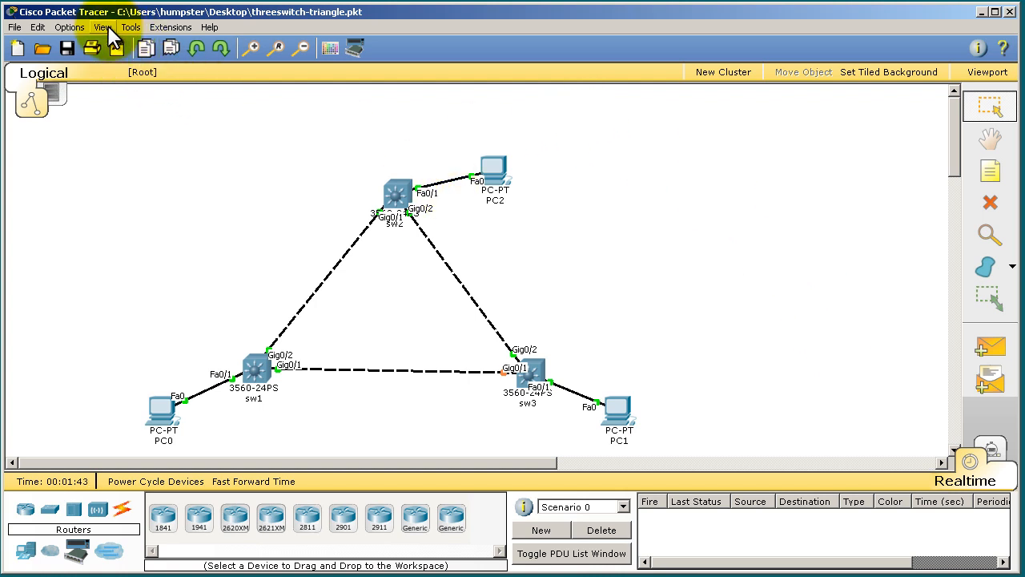
pyautogui.click(103, 26)
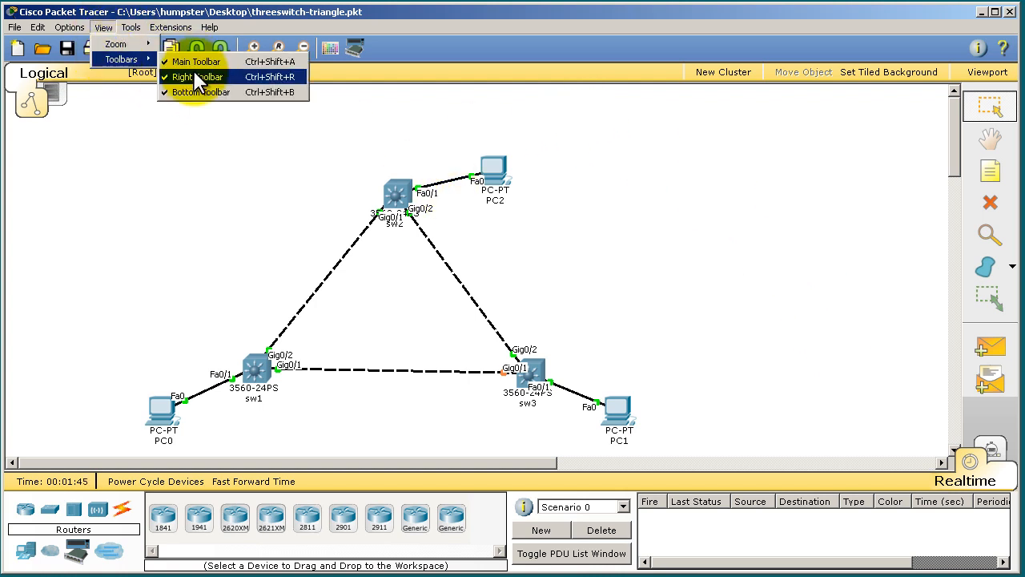
pyautogui.moveTo(192, 91)
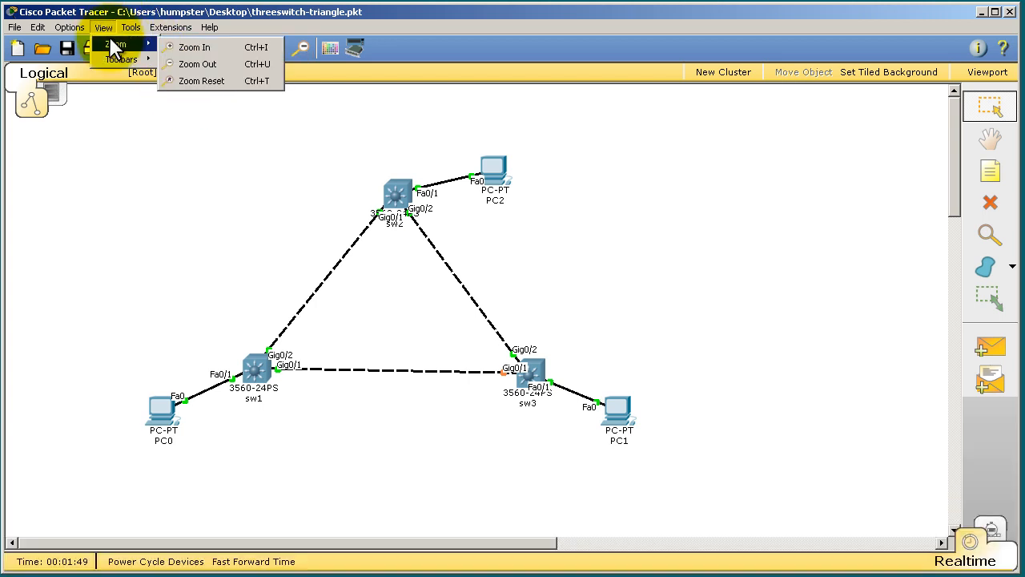
pyautogui.click(756, 285)
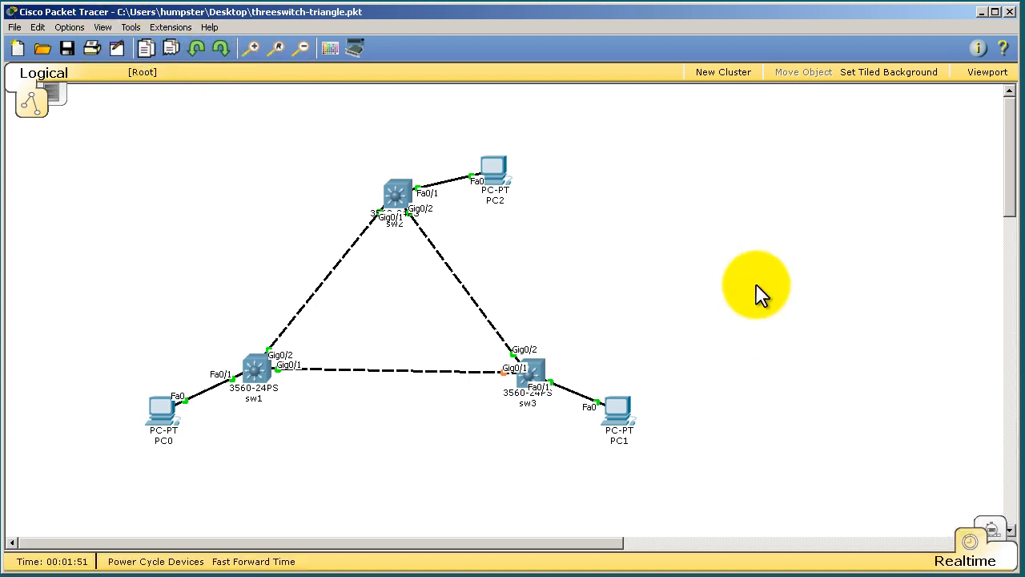
pyautogui.moveTo(929, 216)
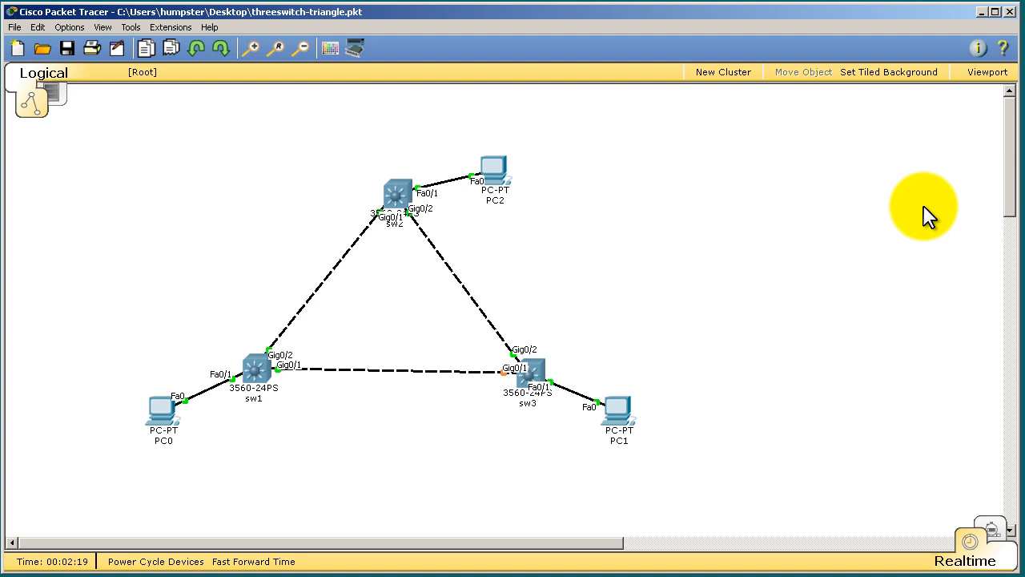
pyautogui.moveTo(240, 436)
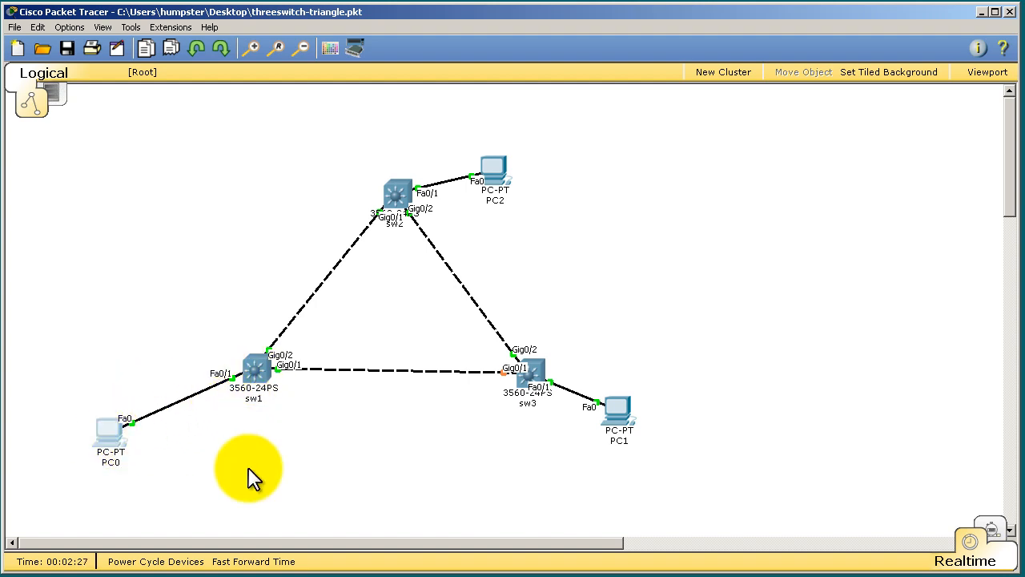
pyautogui.moveTo(323, 301)
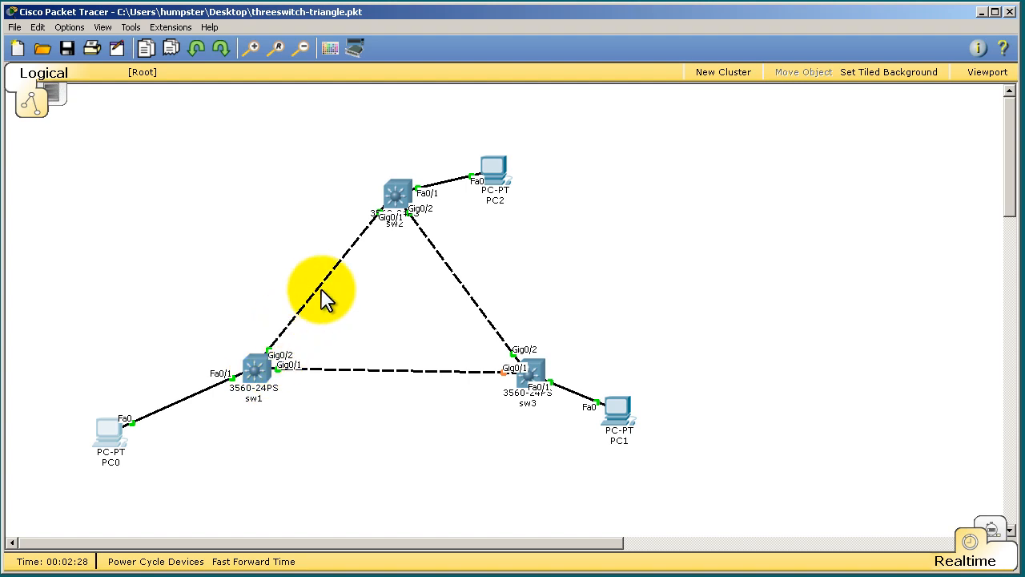
pyautogui.moveTo(525, 440)
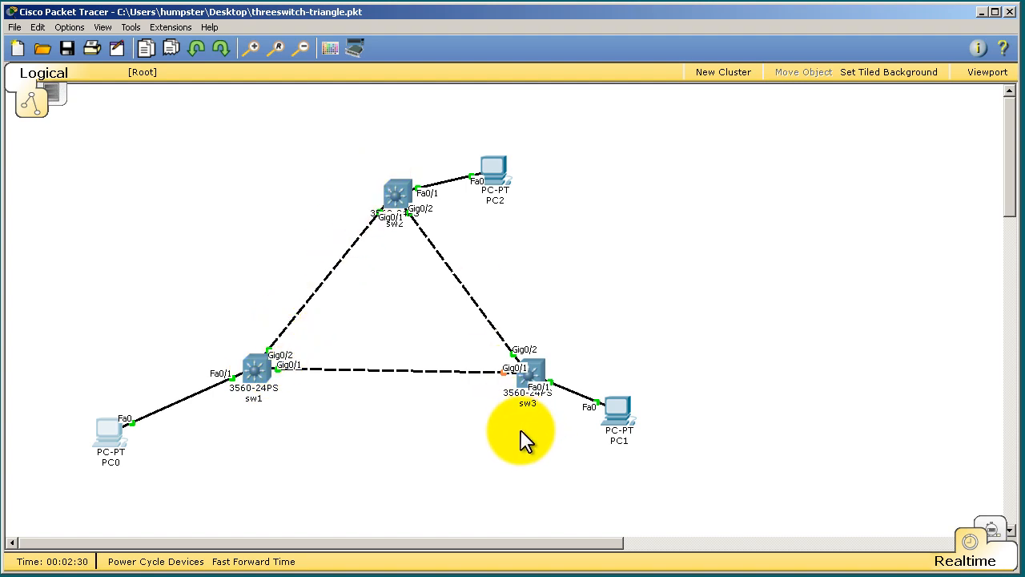
pyautogui.moveTo(527, 420)
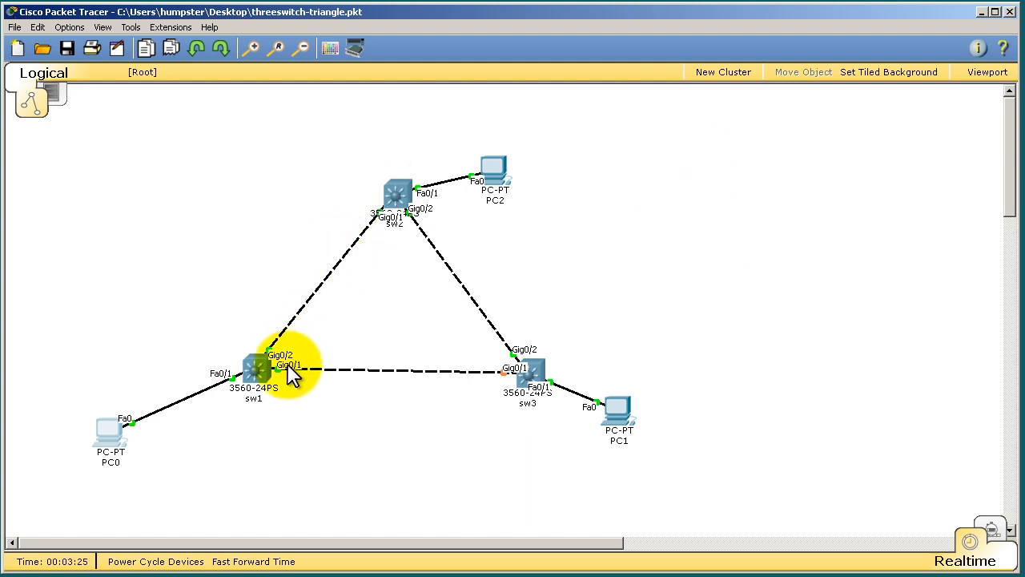
pyautogui.moveTo(408, 449)
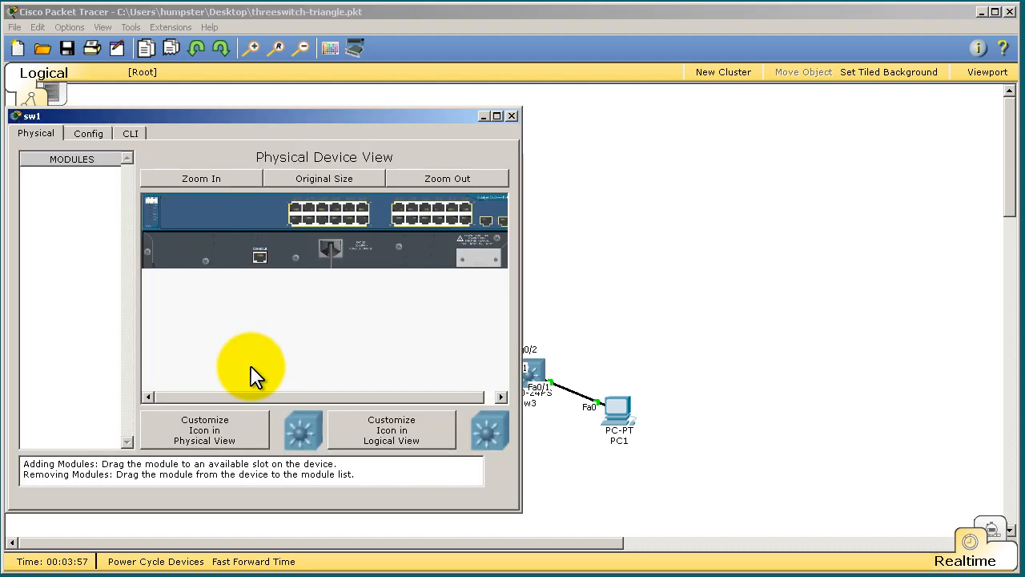
# - Switch the sw1 window to its CLI console showing startup messages
pyautogui.click(130, 133)
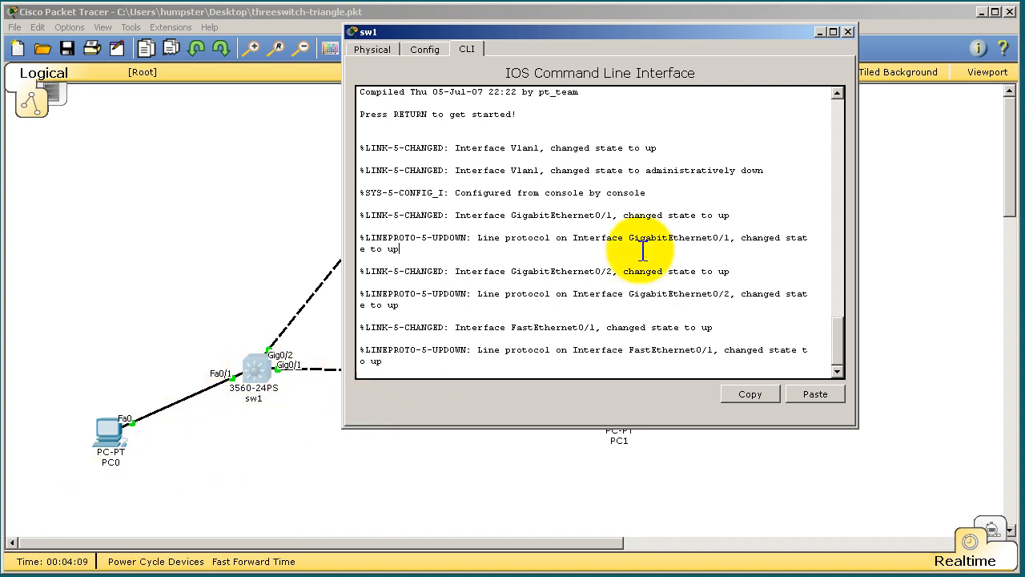
# - Enter privileged mode on sw1 and run show vlan brief and show interfaces trunk
pyautogui.press('enter')
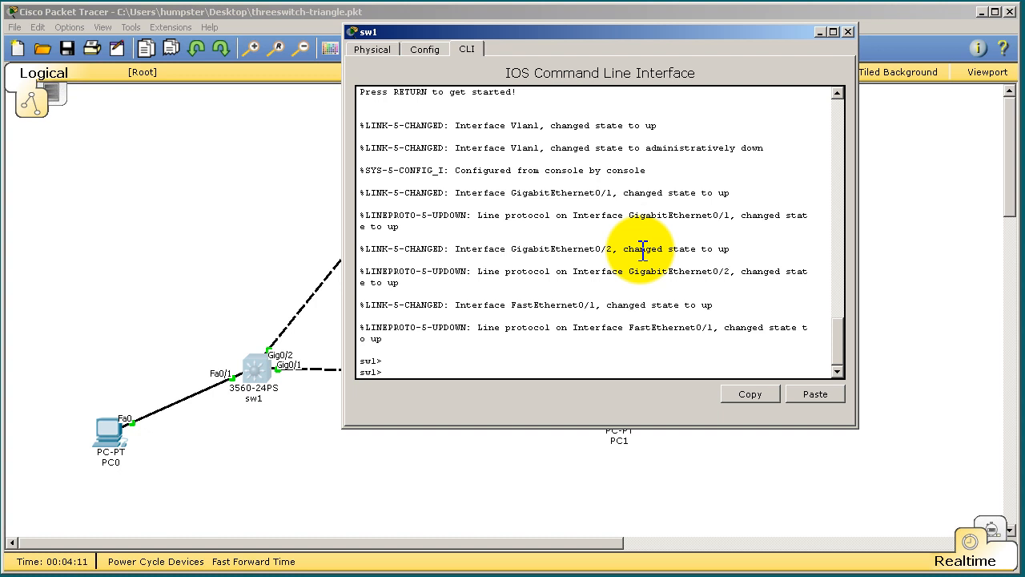
pyautogui.write('en')
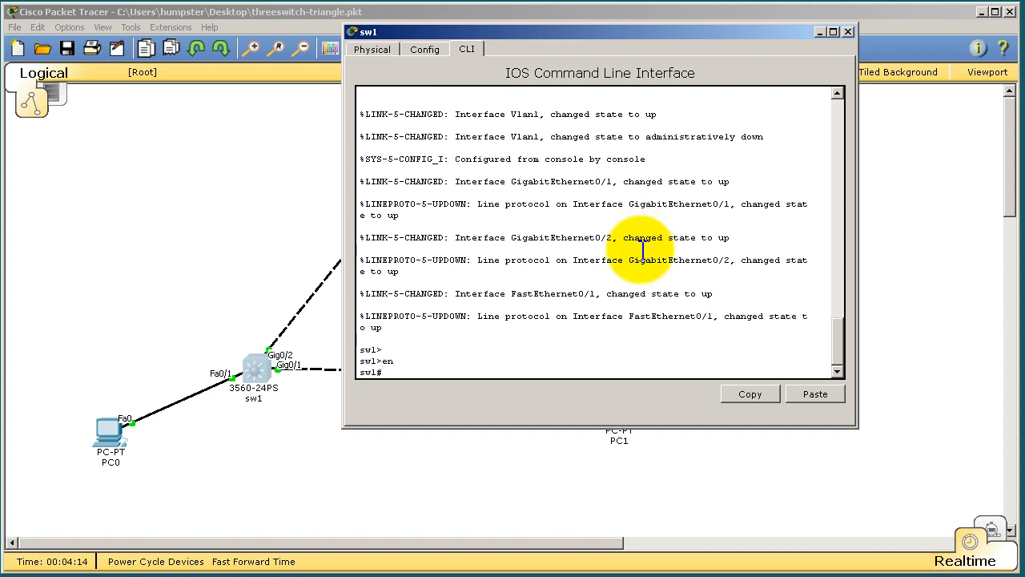
pyautogui.write('show l')
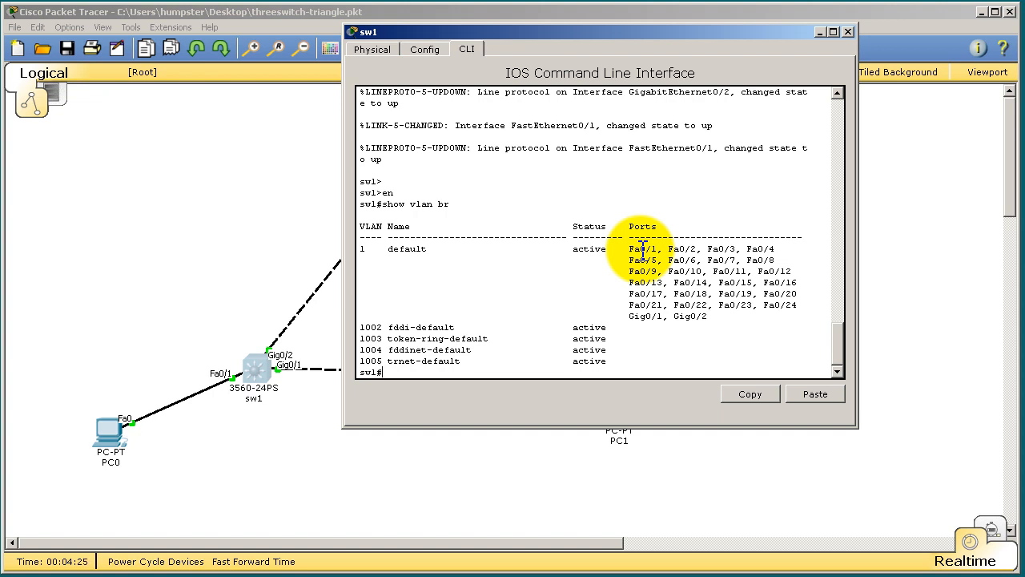
pyautogui.write('show int trunk')
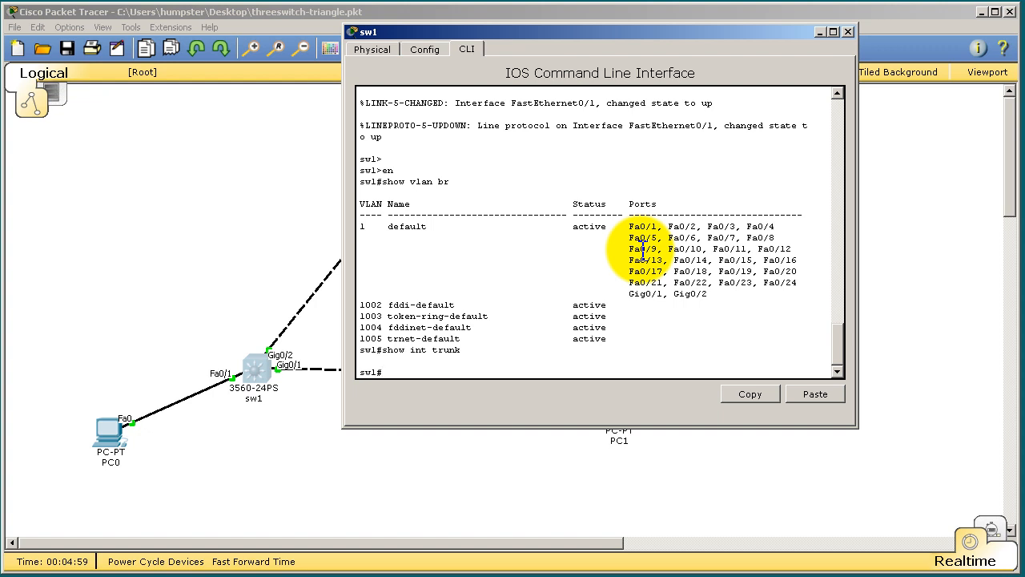
# - Enter conf t, interface Fa0/1, and list the switchport mode options
pyautogui.write('conf t')
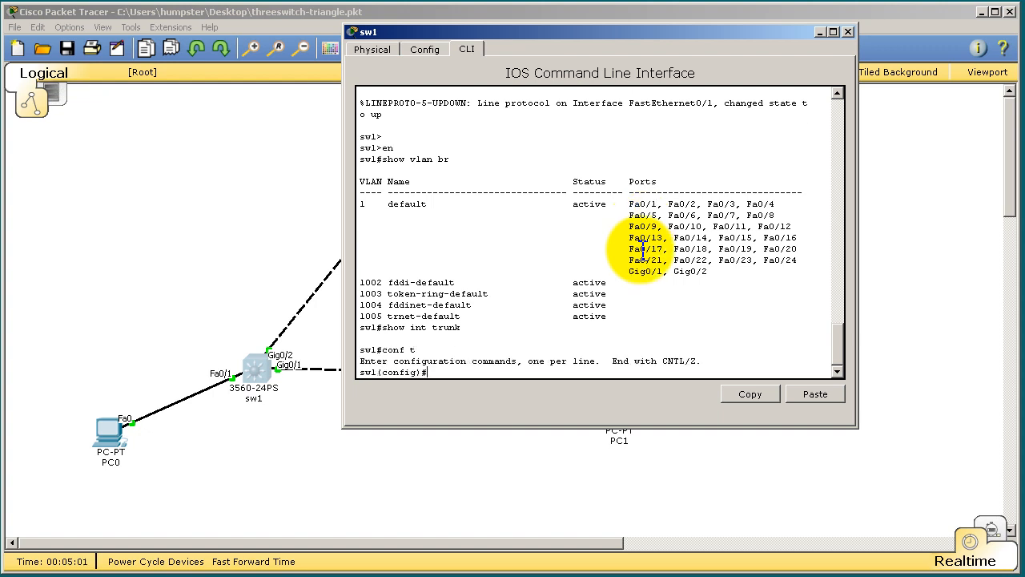
pyautogui.write('int f 0/')
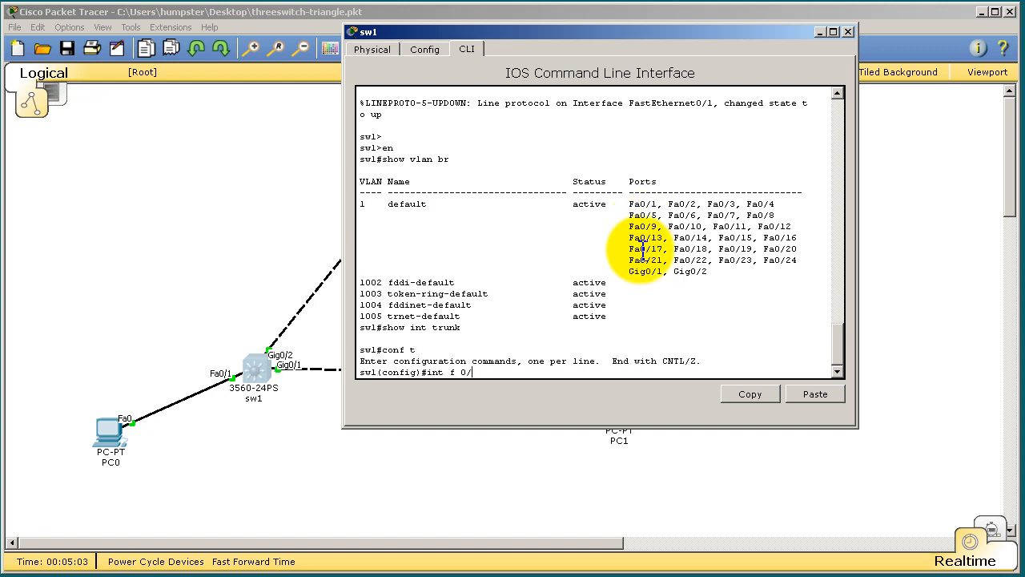
pyautogui.press('enter')
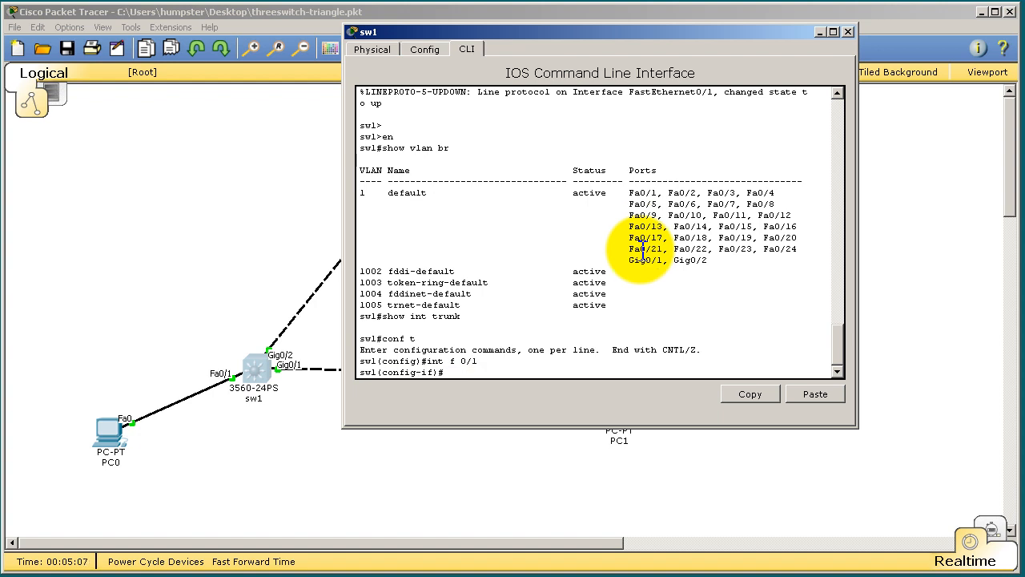
pyautogui.write('switchport mode ac')
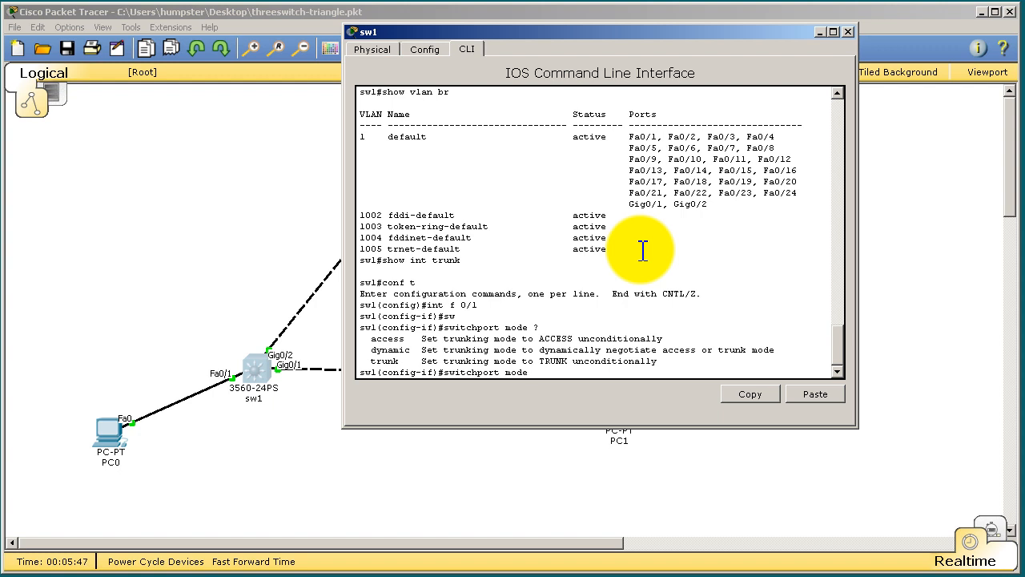
# - Check dynamic mode's auto/desirable options, then set Fa0/1 to switchport mode access
pyautogui.write('dynamic')
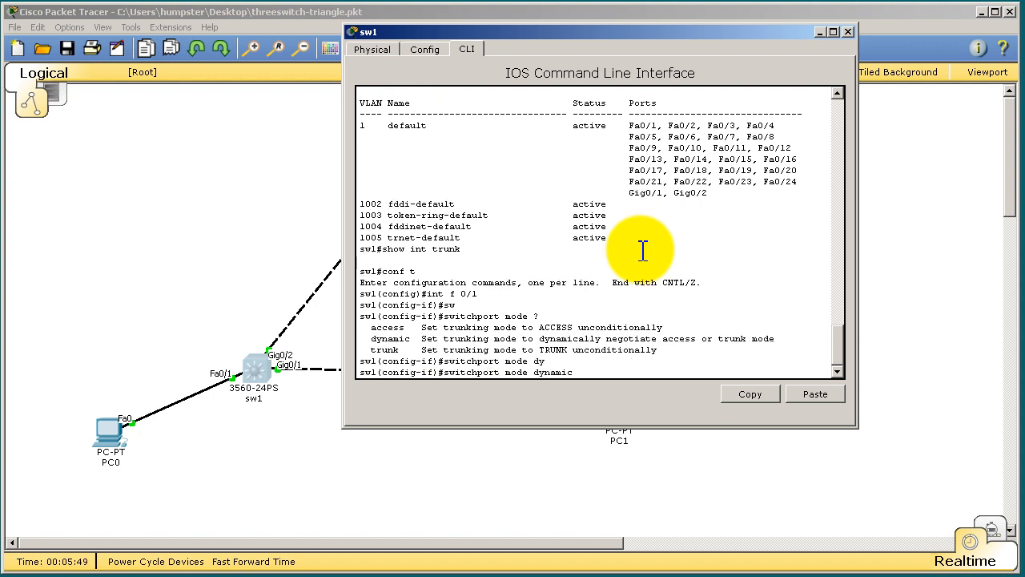
pyautogui.write('?')
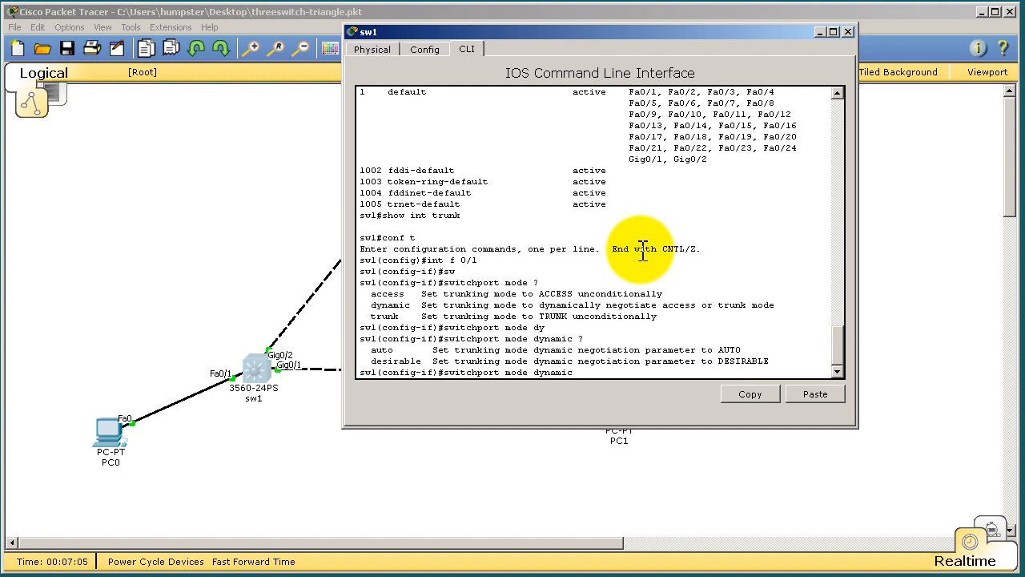
pyautogui.write('swit')
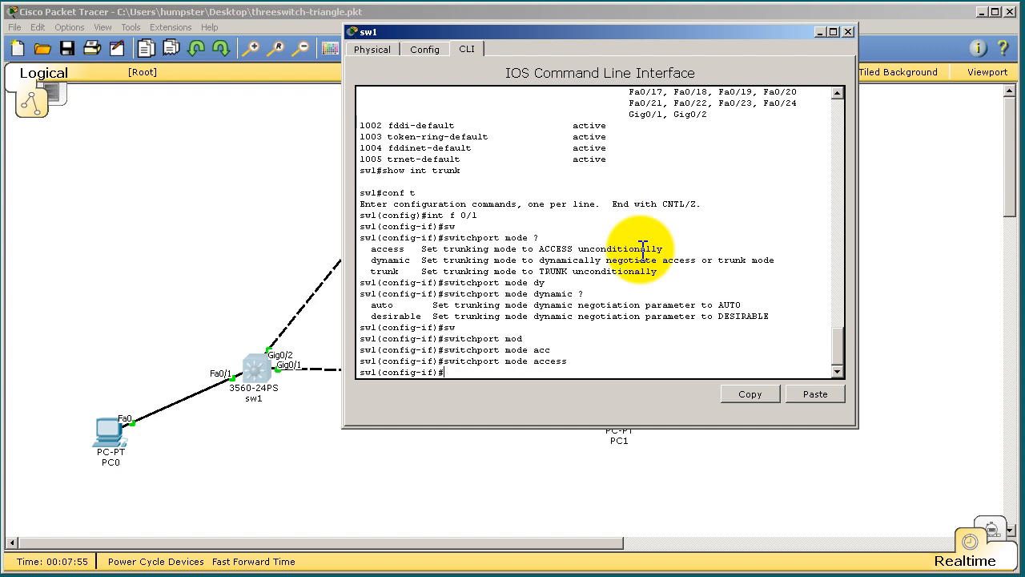
# - Assign Fa0/1 to access VLAN 1 and exit configuration with end
pyautogui.write('switchport access vlan')
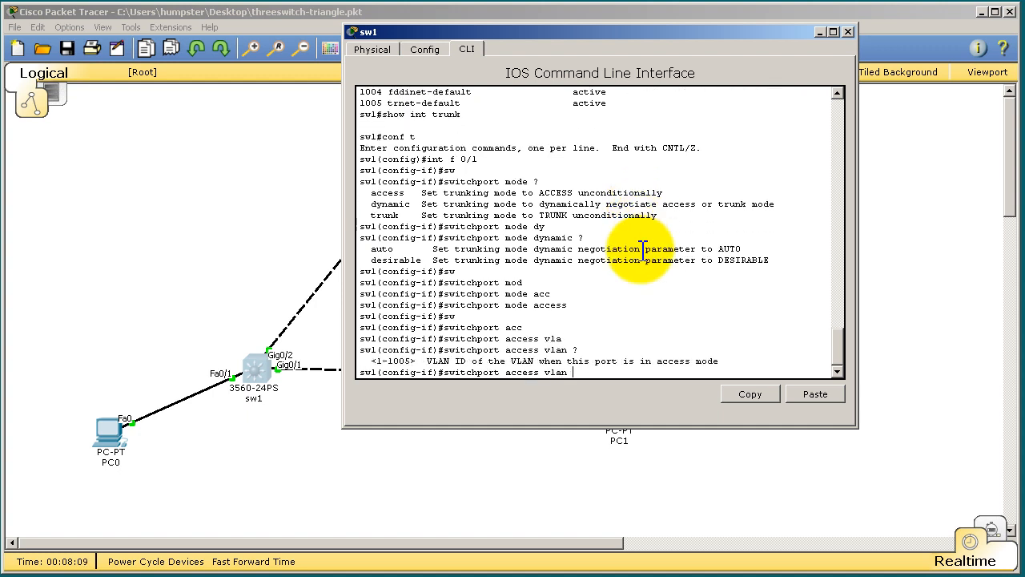
pyautogui.write('1')
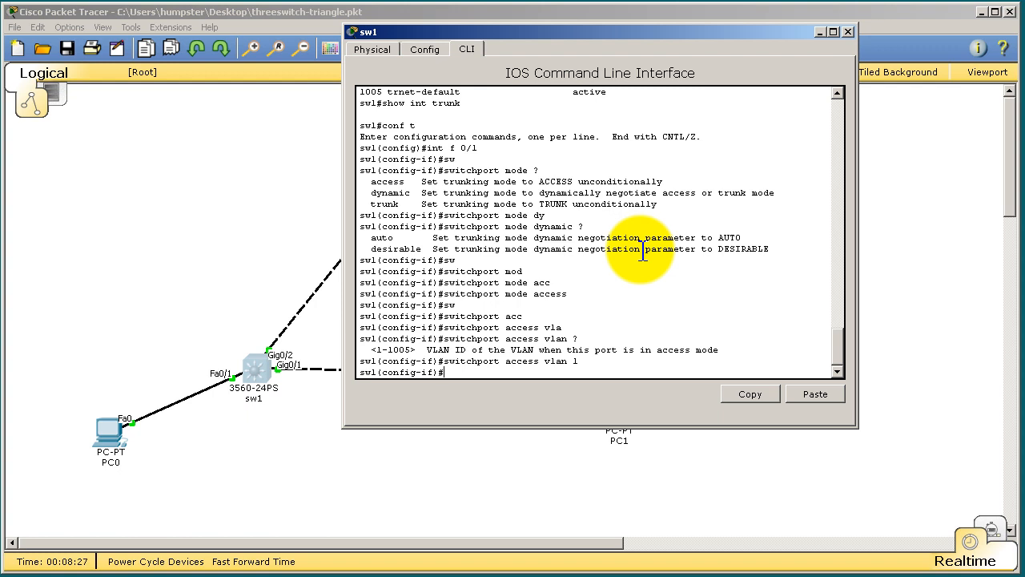
pyautogui.write('end')
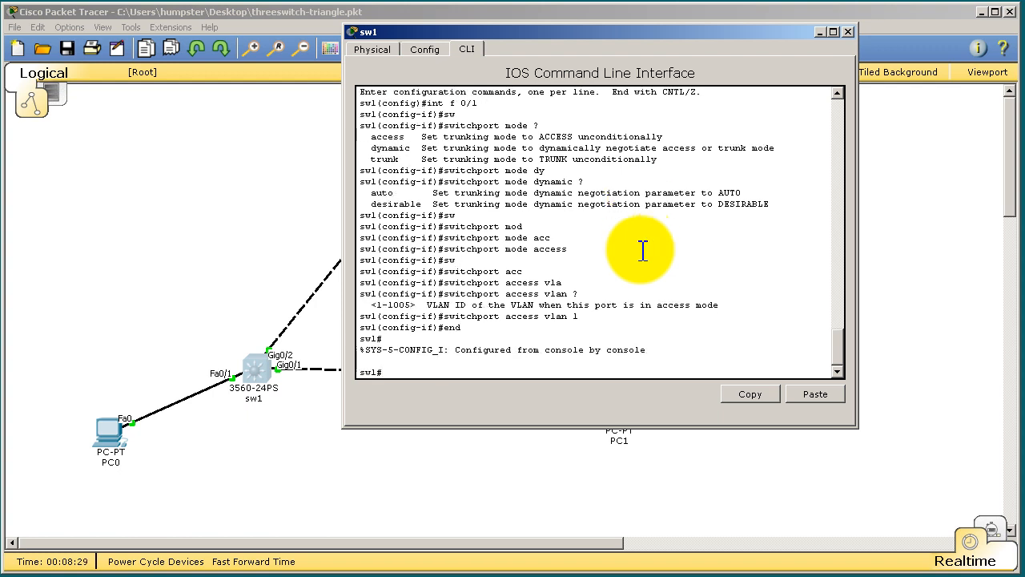
# - Run show vlan brief confirming Fa0/1 under VLAN 1, then start re-entering config
pyautogui.write('show vlan br')
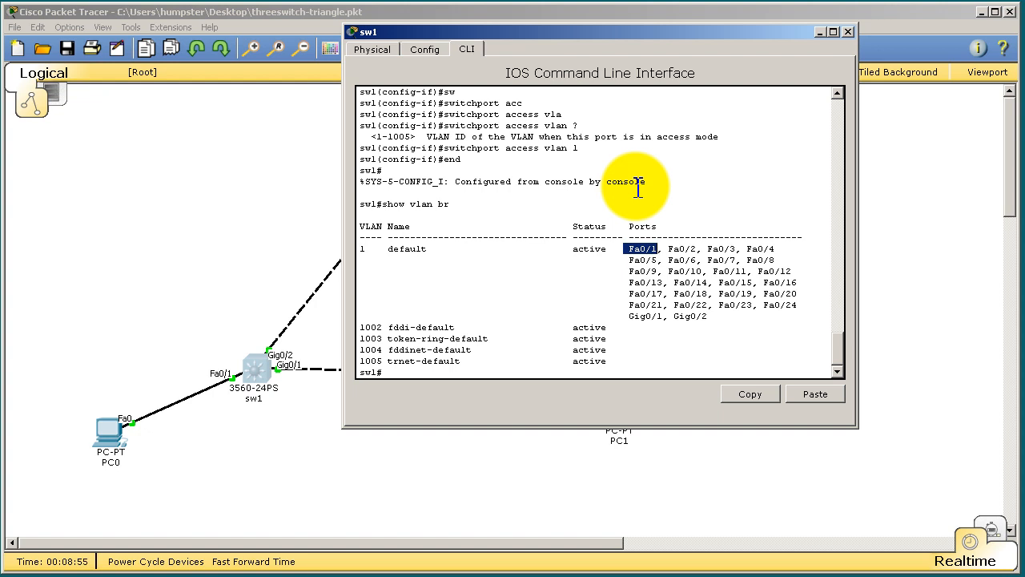
pyautogui.write('conf')
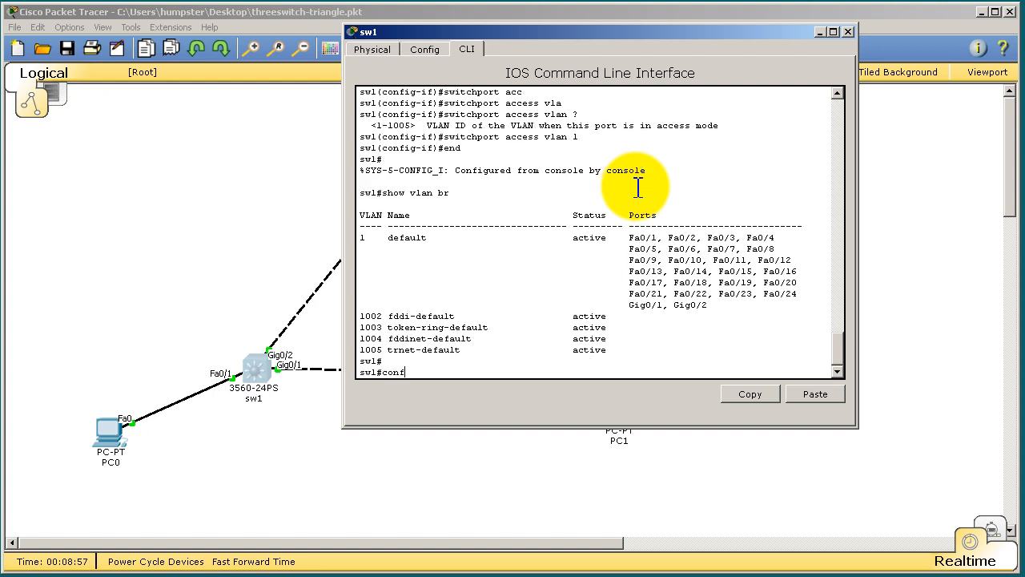
# - Enter interface g0/2 and try switchport mode trunk, rejected due to Auto encapsulation
pyautogui.write('conf t')
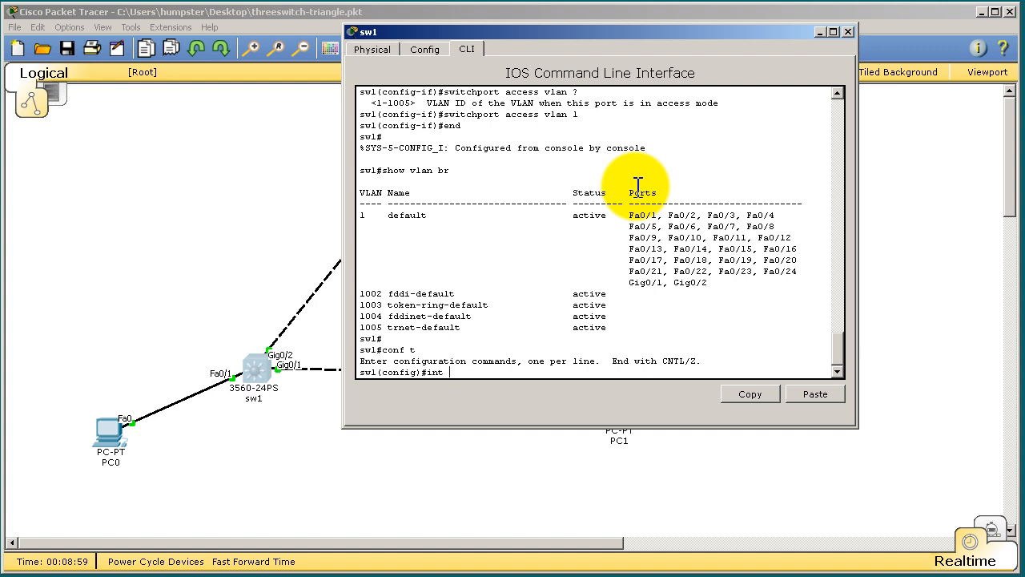
pyautogui.write('g0/2')
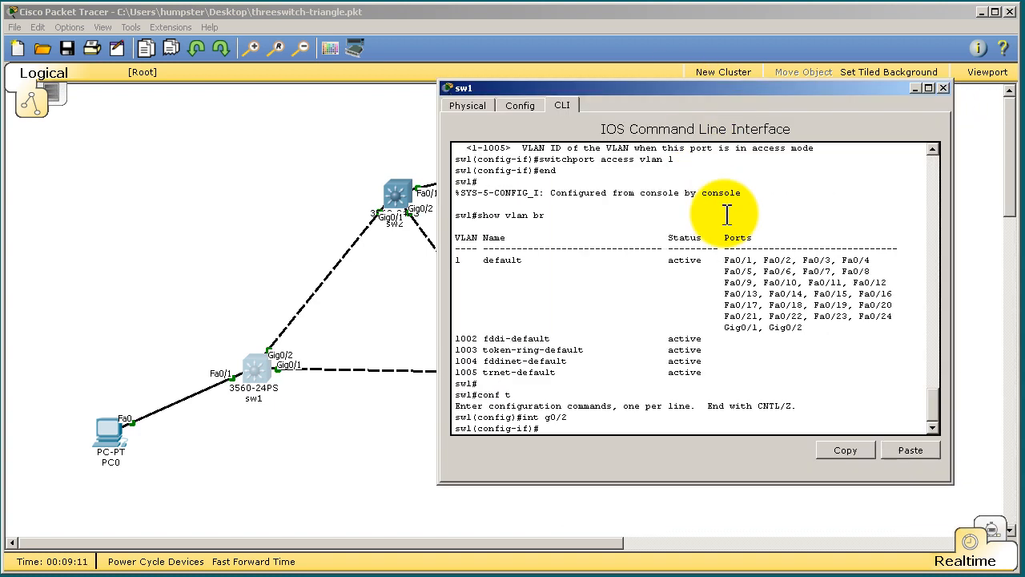
pyautogui.write('switchport mod')
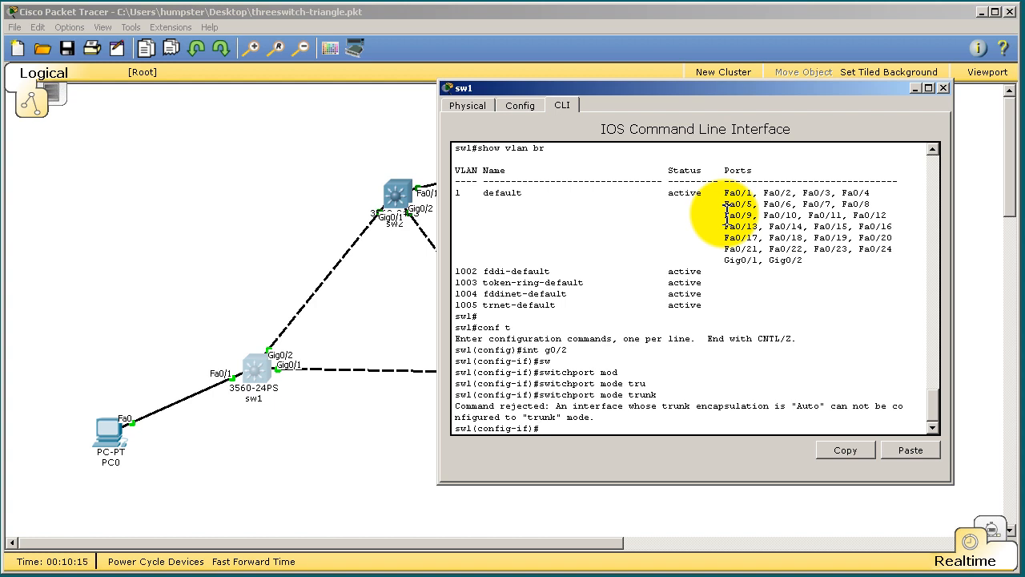
# - Set switchport trunk encapsulation dot1q on g0/2, then apply switchport mode trunk
pyautogui.write('encap')
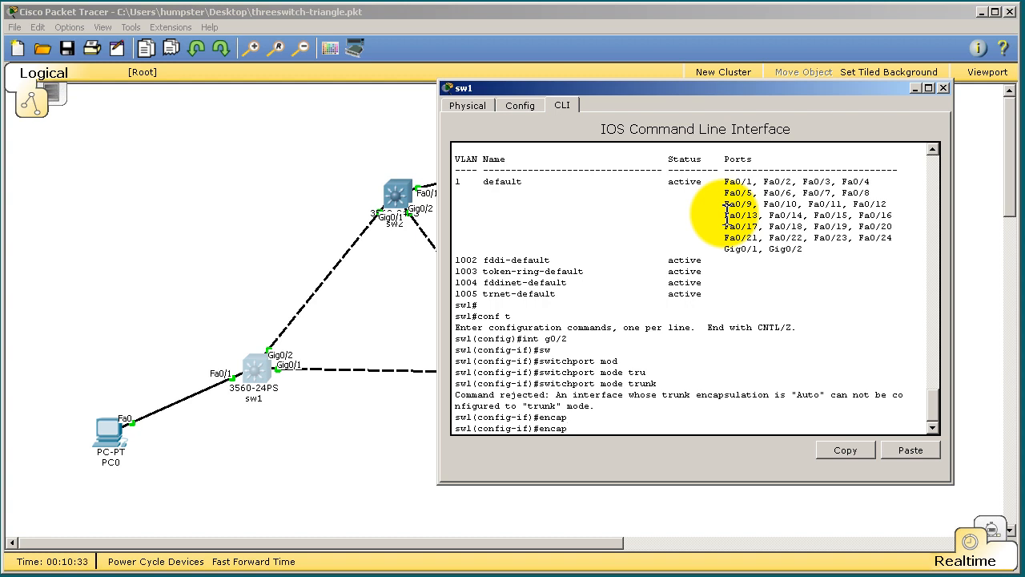
pyautogui.write('saul')
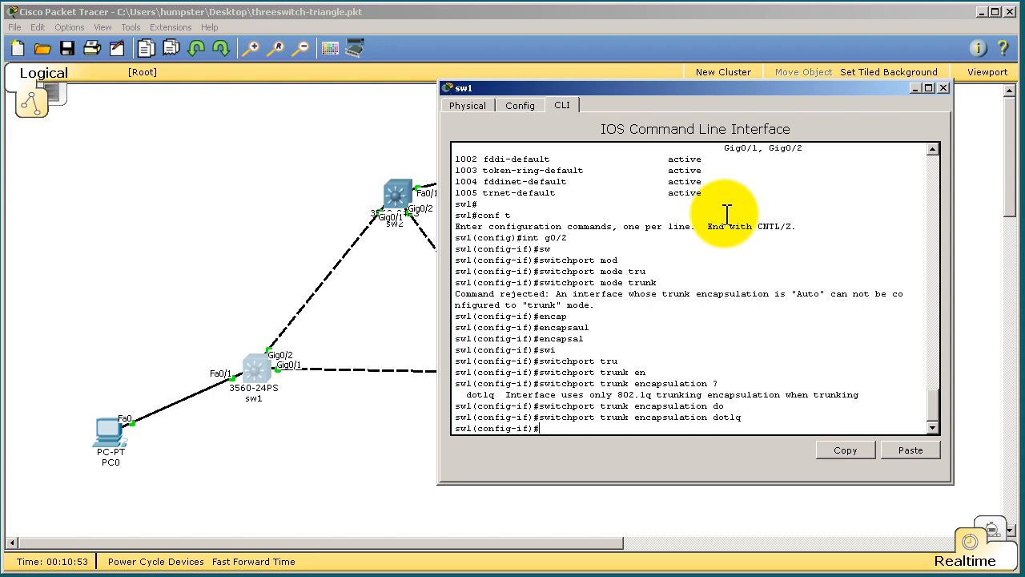
pyautogui.write('switchport mode trunk')
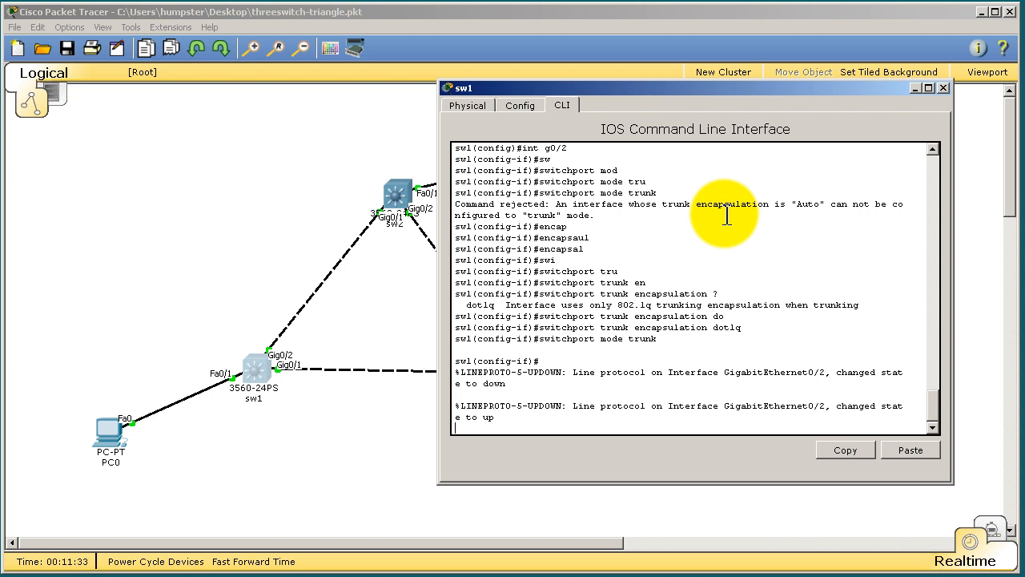
# - Return sw1 to privileged mode with 'end' so the trunk summary can be checked
pyautogui.write('end')
pyautogui.write('show int trunk')
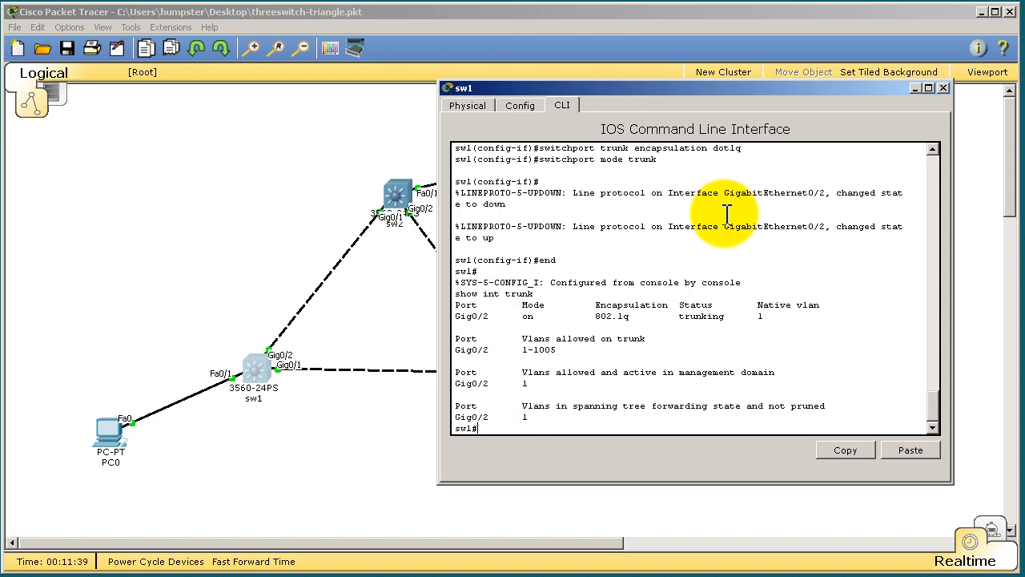
pyautogui.moveTo(455, 317)
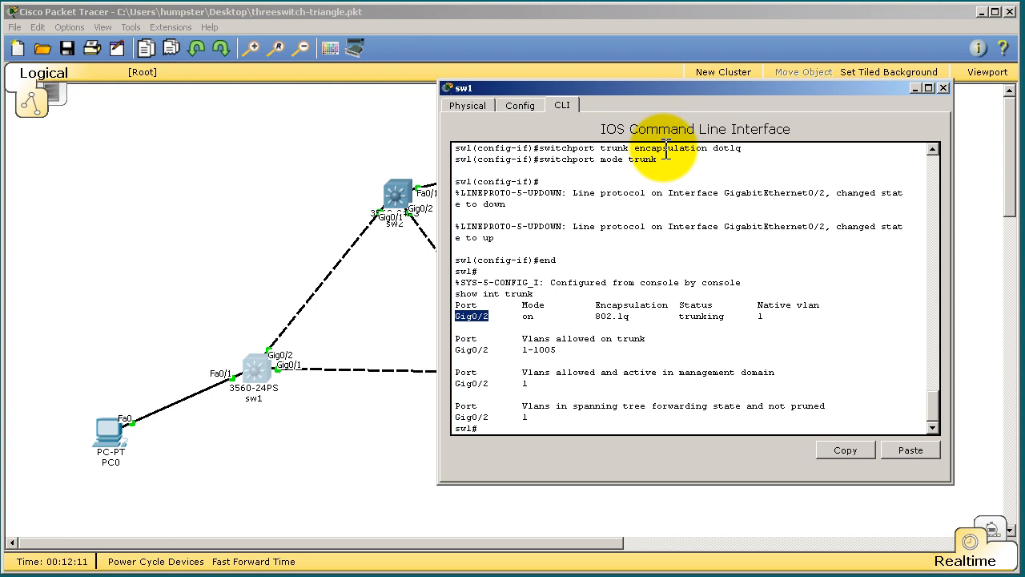
# - Enter interface Gig0/1 and set switchport trunk encapsulation to dot1q
pyautogui.write('int gig')
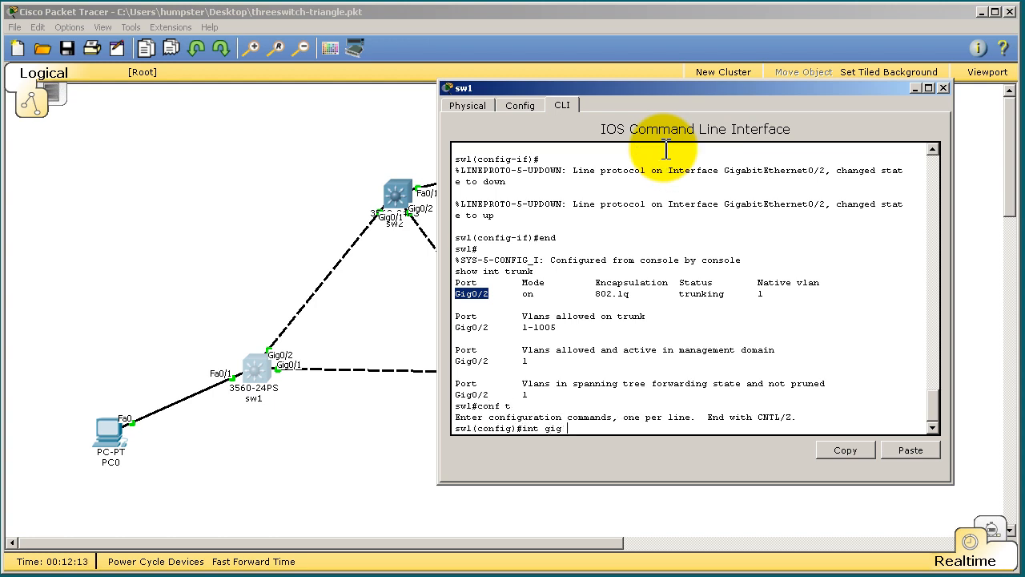
pyautogui.write('switchport trunk encapsulation')
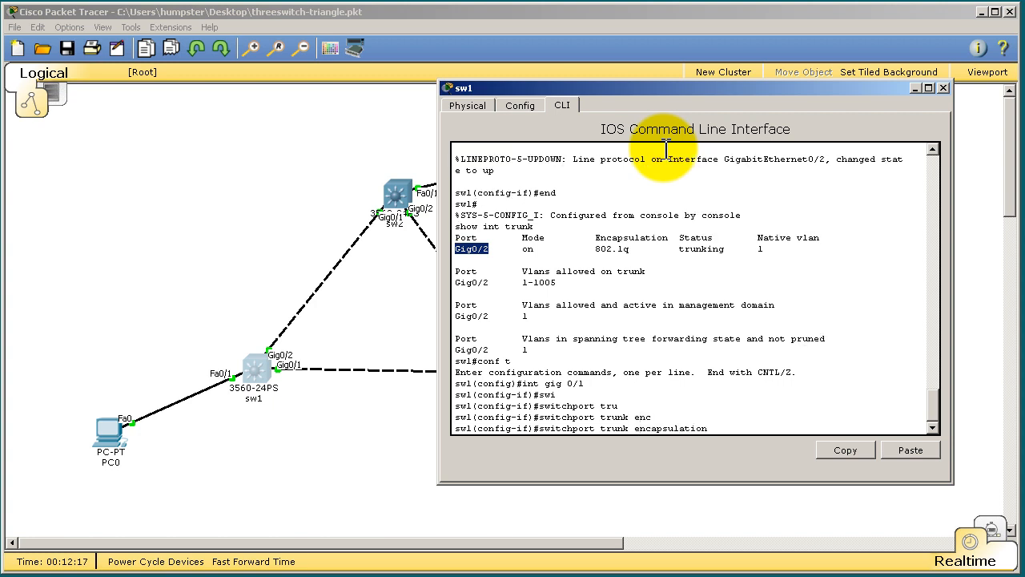
pyautogui.write('dotlq')
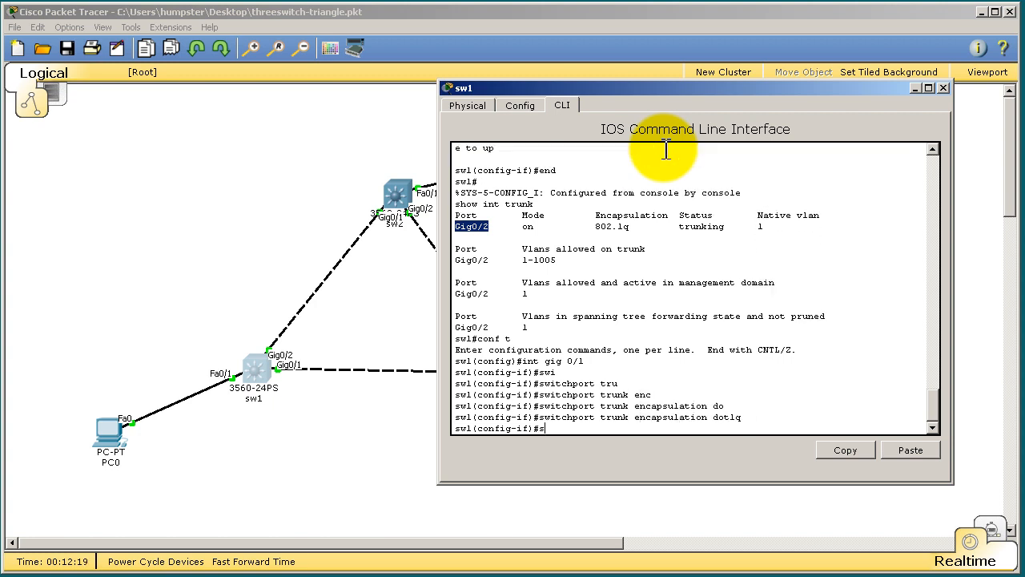